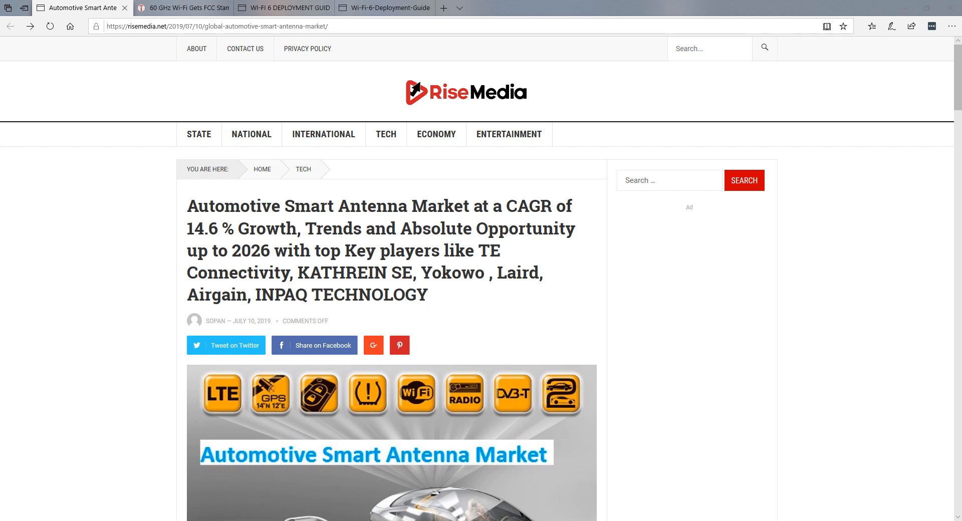
- View the Tom's Hardware 60 GHz Wi-Fi FCC article, then move to the WBA Wi-Fi 6 guidelines tab
{"action": "left_click", "coordinate": [181, 8]}
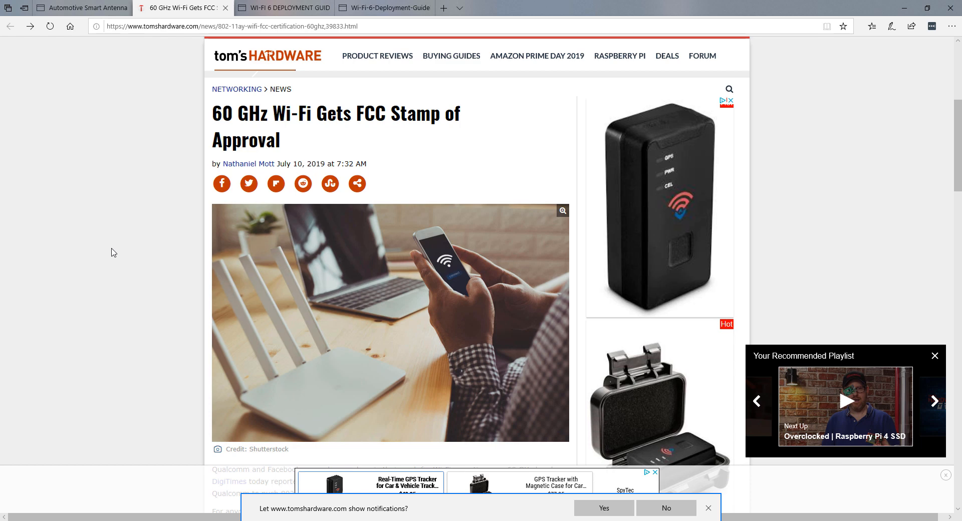
{"action": "left_click", "coordinate": [282, 7]}
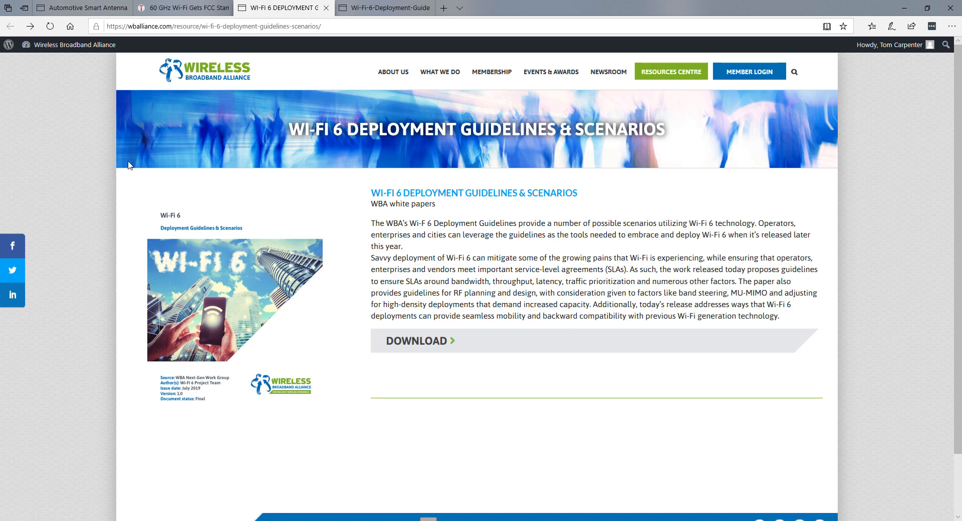
{"action": "mouse_move", "coordinate": [831, 275]}
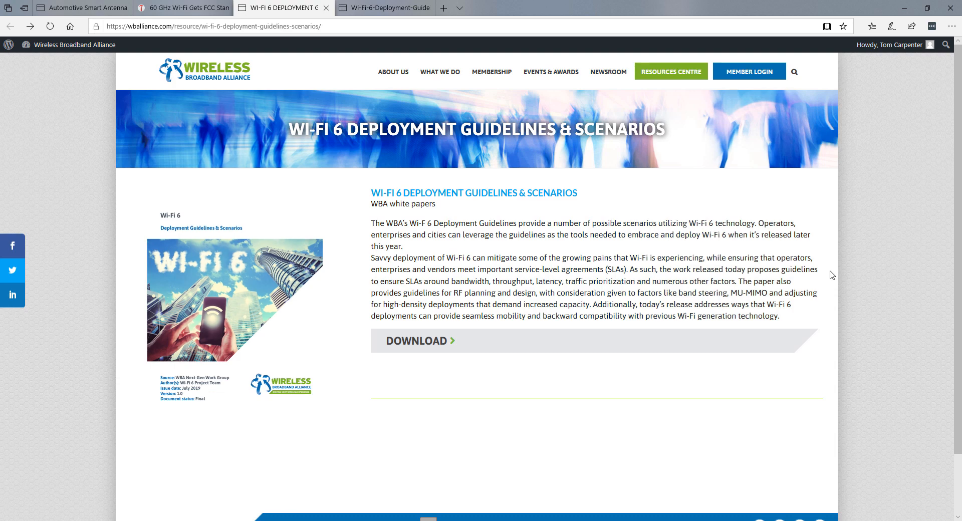
{"action": "mouse_move", "coordinate": [230, 121]}
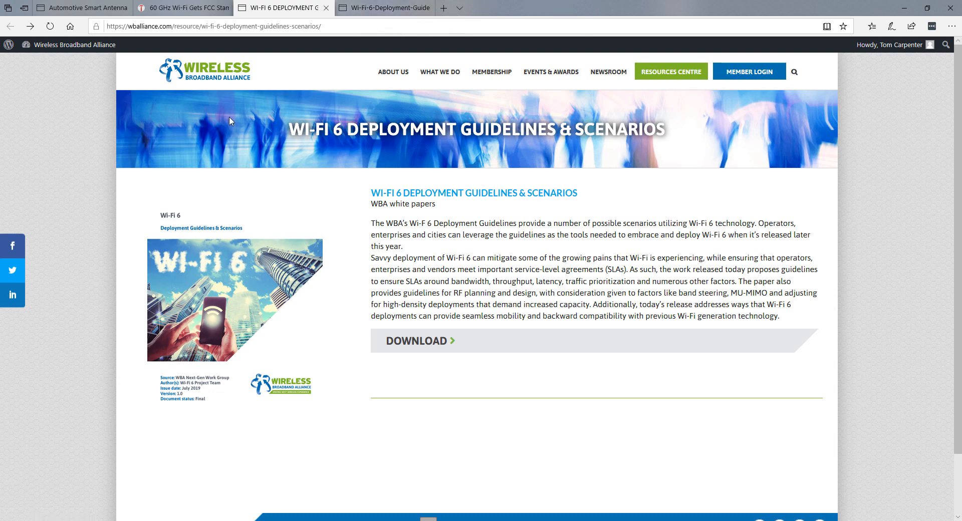
{"action": "mouse_move", "coordinate": [260, 193]}
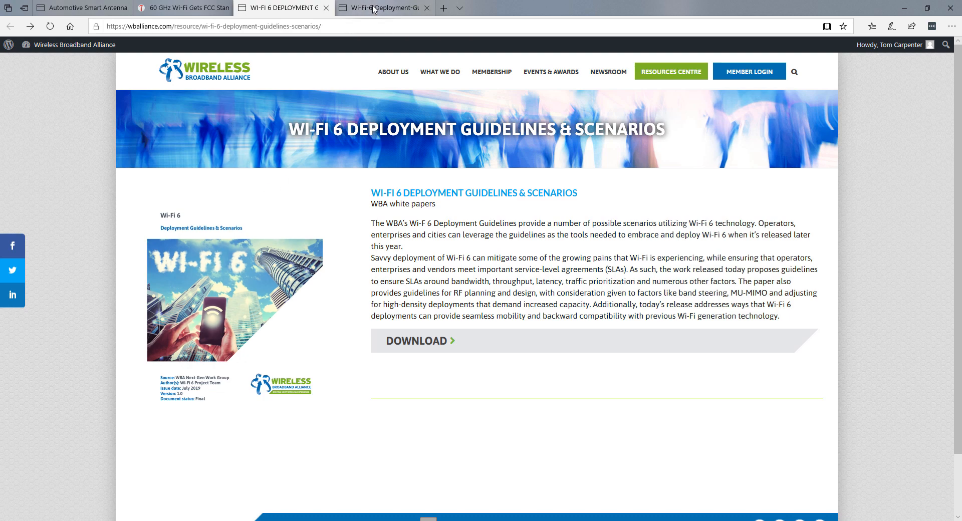
- Open the Wi-Fi 6 Deployment Guide PDF tab and scroll down to section 2.1.2 on page 8
{"action": "left_click", "coordinate": [415, 341]}
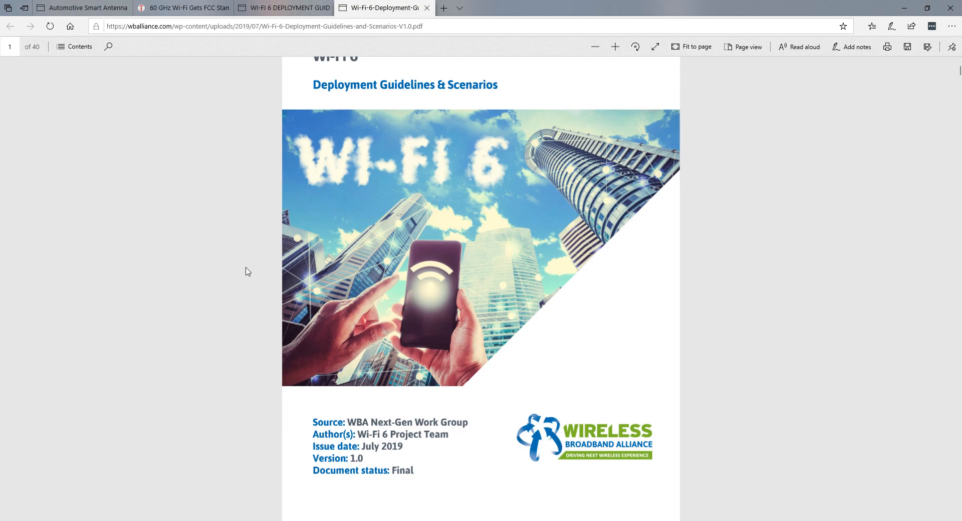
{"action": "scroll", "scroll_direction": "down", "scroll_amount": 3}
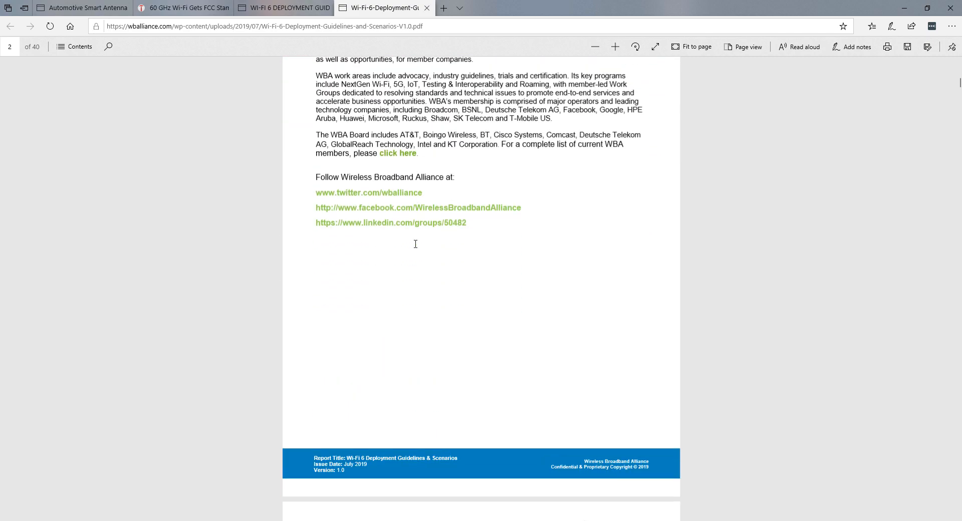
{"action": "scroll", "scroll_direction": "down", "scroll_amount": 3}
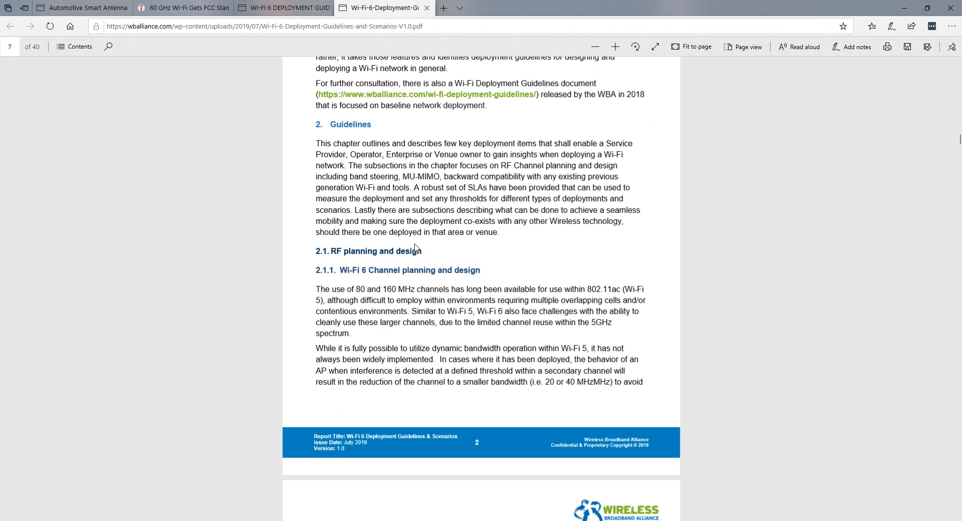
{"action": "scroll", "scroll_direction": "down", "scroll_amount": 3}
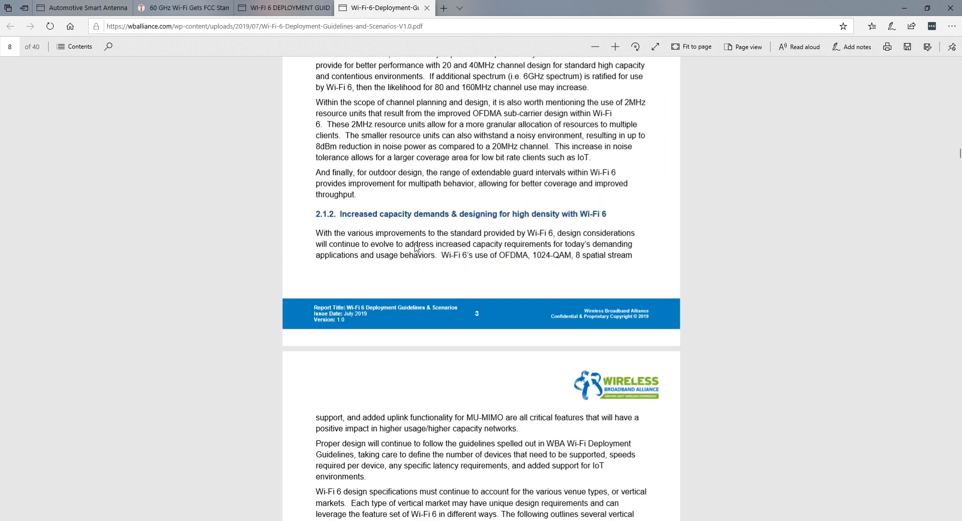